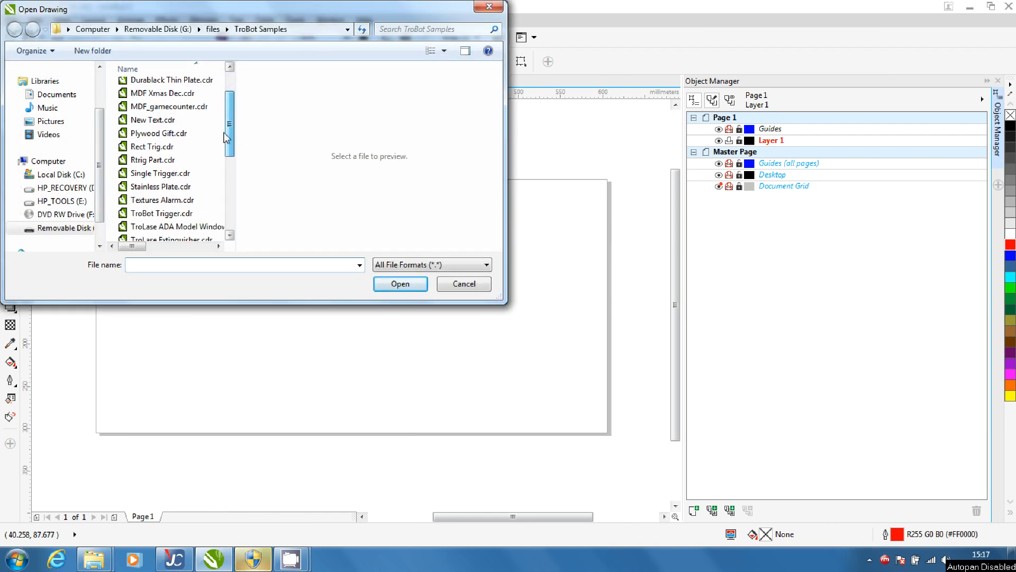
Step: Open TroLase Extinguisher.cdr from the TroBot Samples folder
{"action": "scroll", "scroll_direction": "down", "scroll_amount": 3}
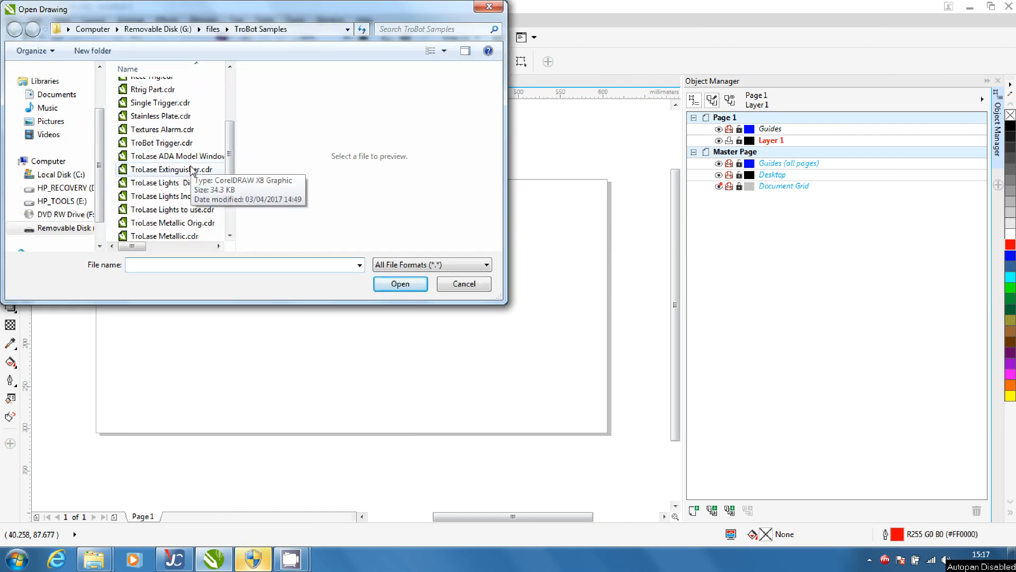
{"action": "left_click", "coordinate": [173, 169]}
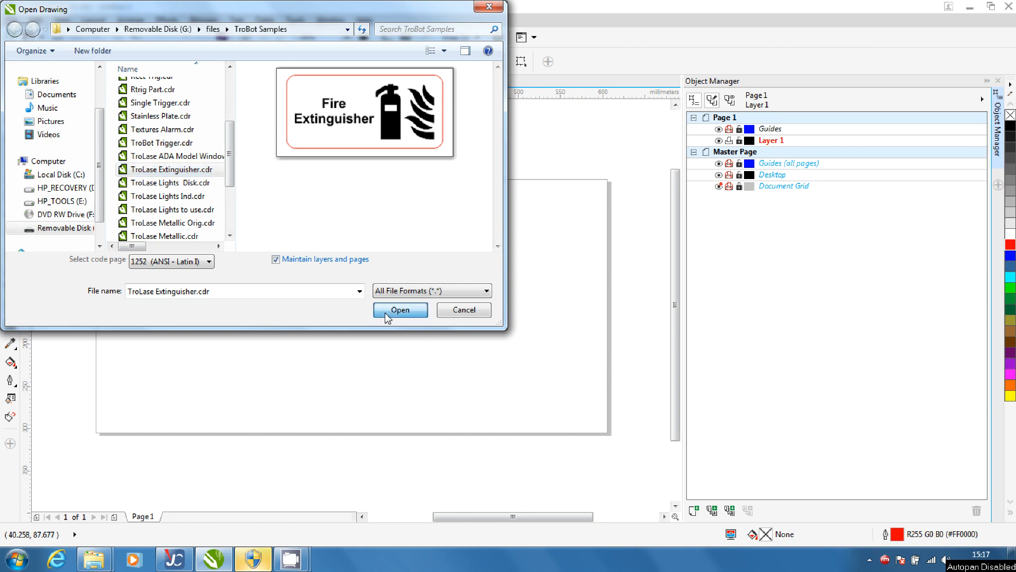
{"action": "left_click", "coordinate": [400, 310]}
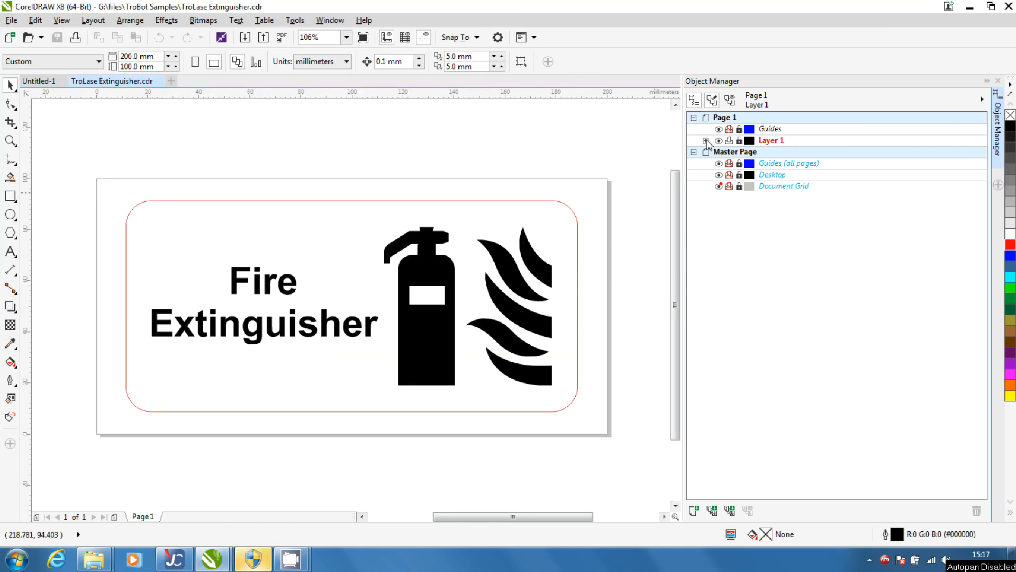
Step: Expand Layer 1's objects and bring up the Print setup with the Trotec Engraver
{"action": "left_click", "coordinate": [706, 140]}
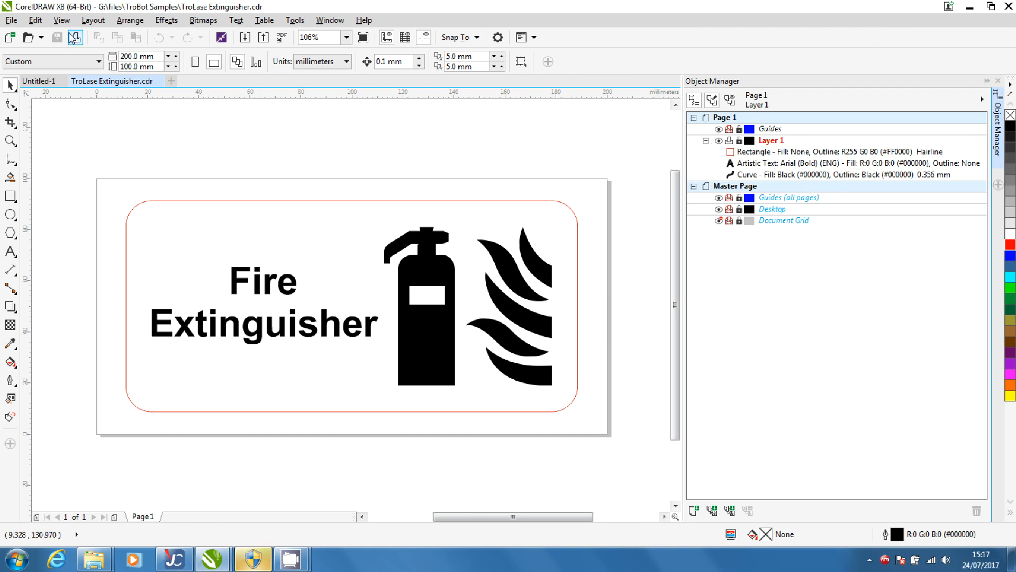
{"action": "left_click", "coordinate": [74, 37]}
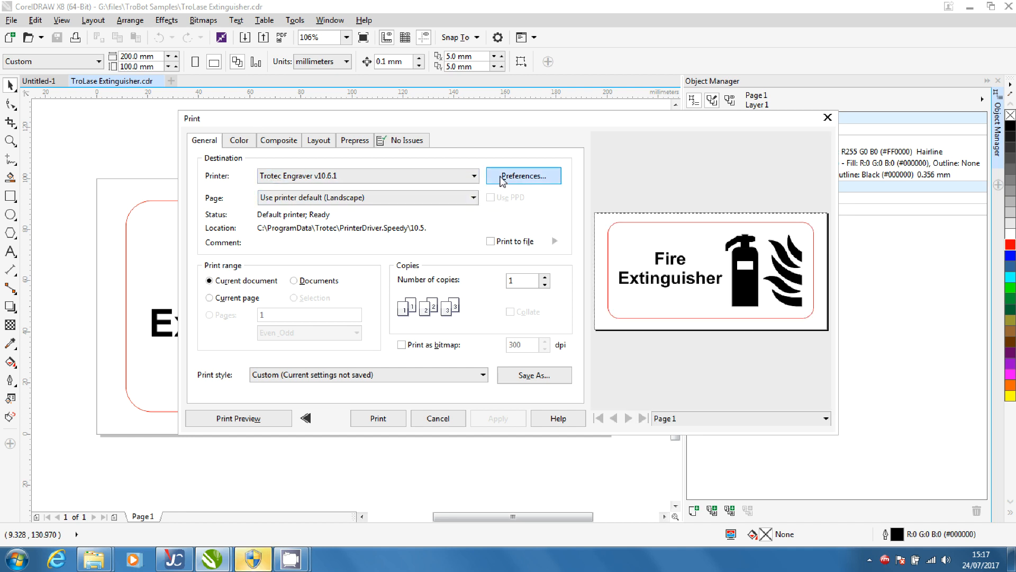
Step: Open the Trotec Engraver properties and its laser material database
{"action": "left_click", "coordinate": [522, 175]}
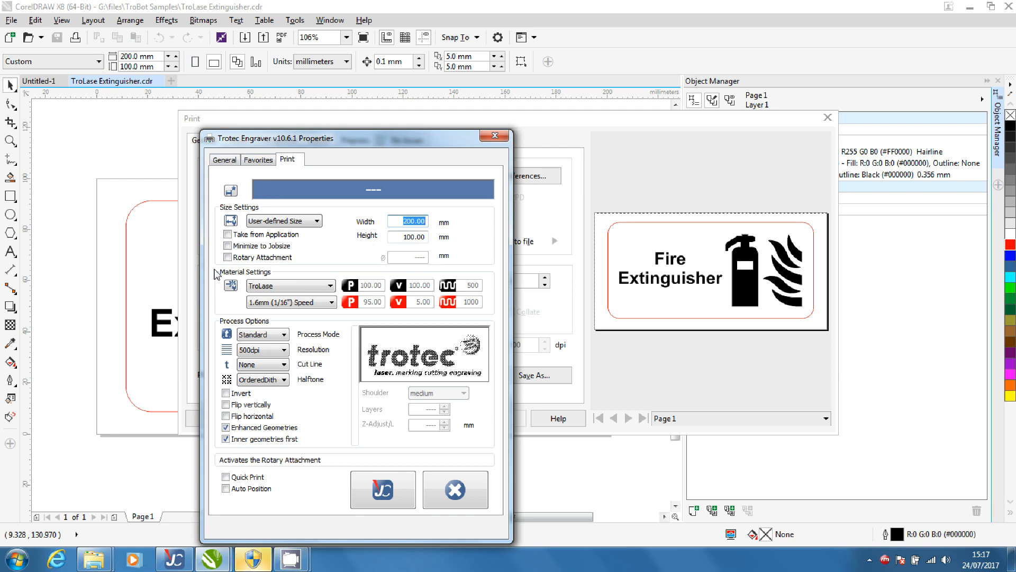
{"action": "left_click", "coordinate": [231, 285]}
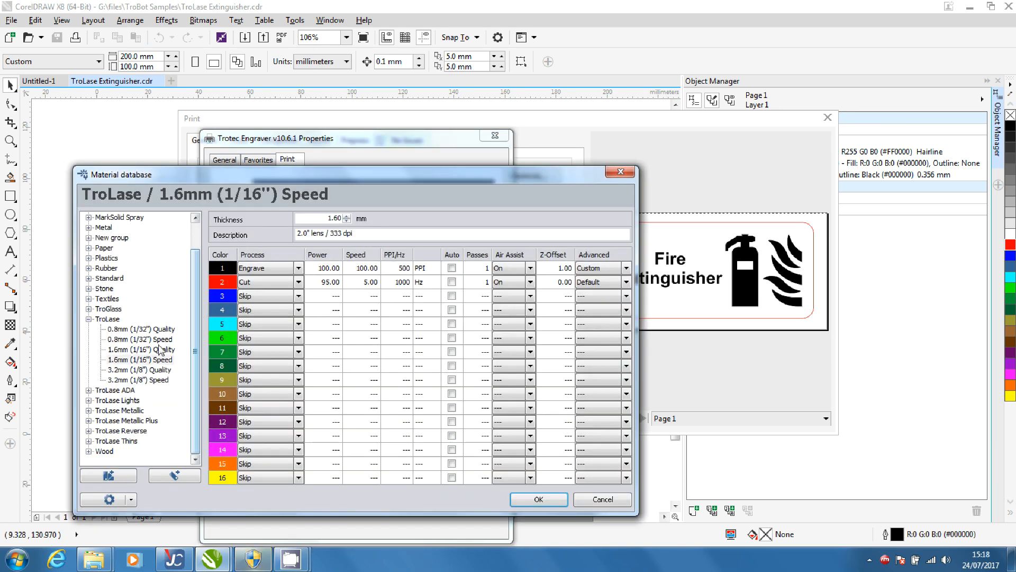
Step: Select TroLase 1.6mm (1/16") Quality and set its red cut speed to 1.25
{"action": "left_click", "coordinate": [107, 319]}
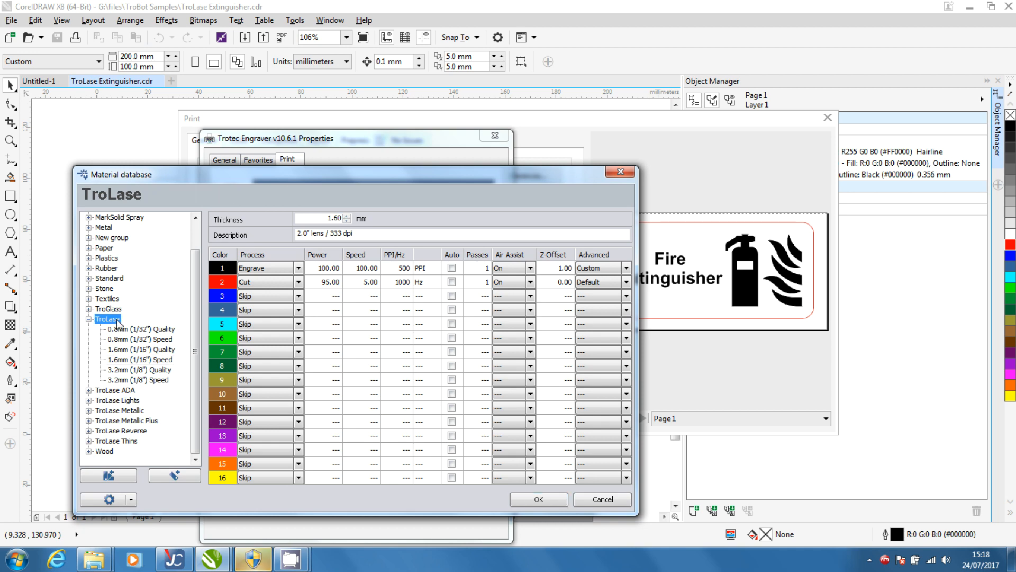
{"action": "left_click", "coordinate": [137, 348]}
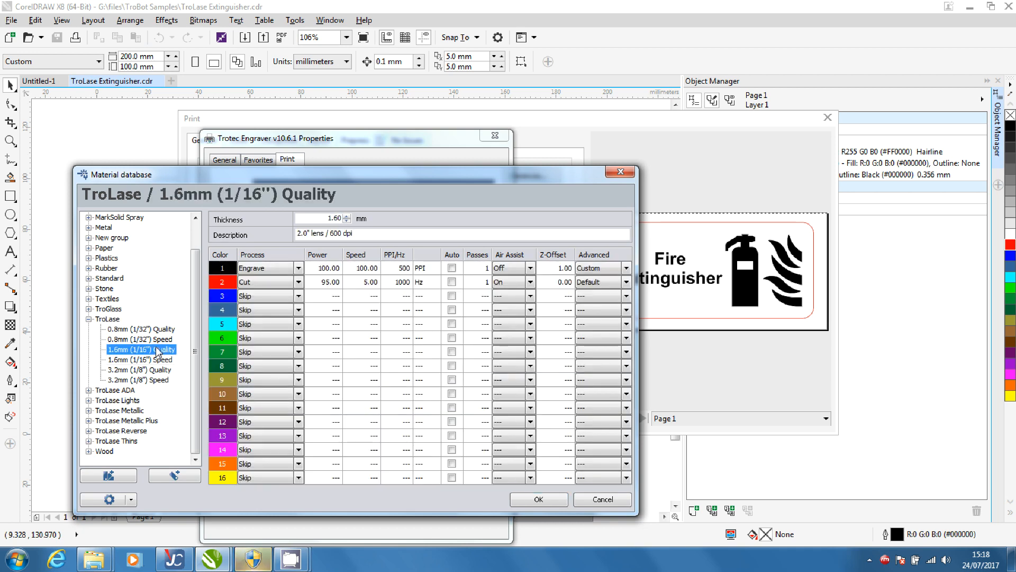
{"action": "left_click", "coordinate": [362, 281]}
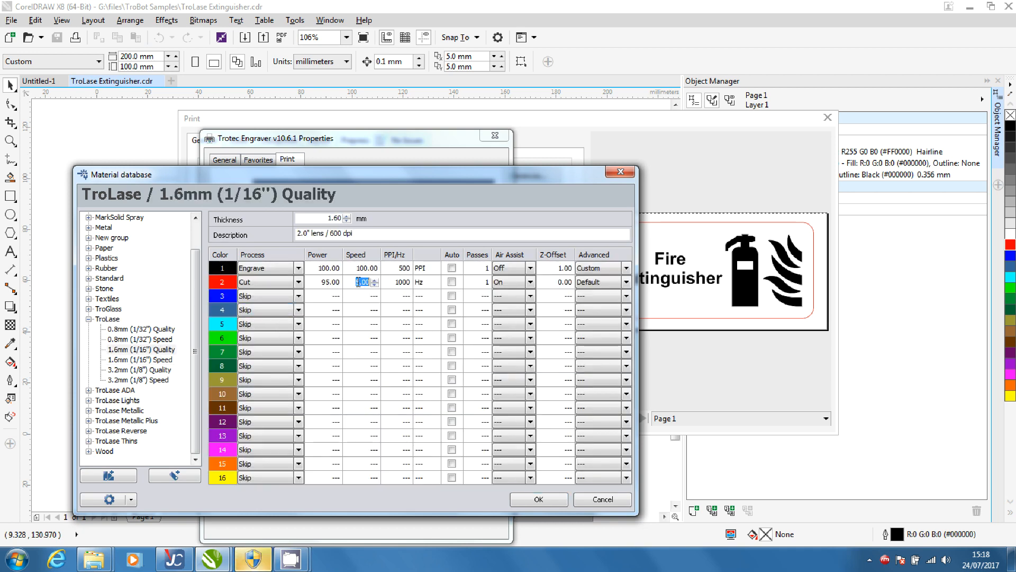
{"action": "type", "text": "5.00"}
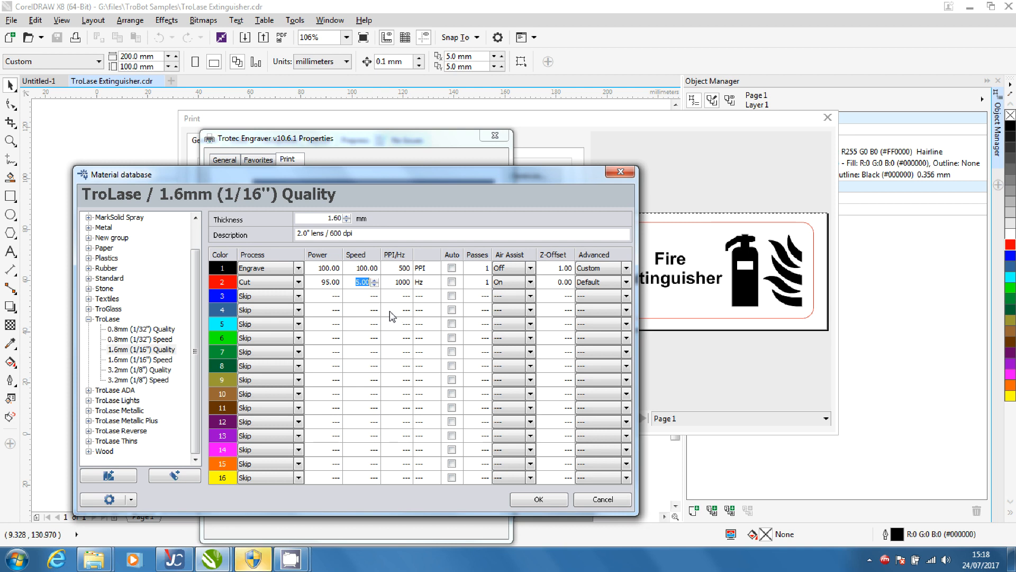
{"action": "type", "text": "1.25"}
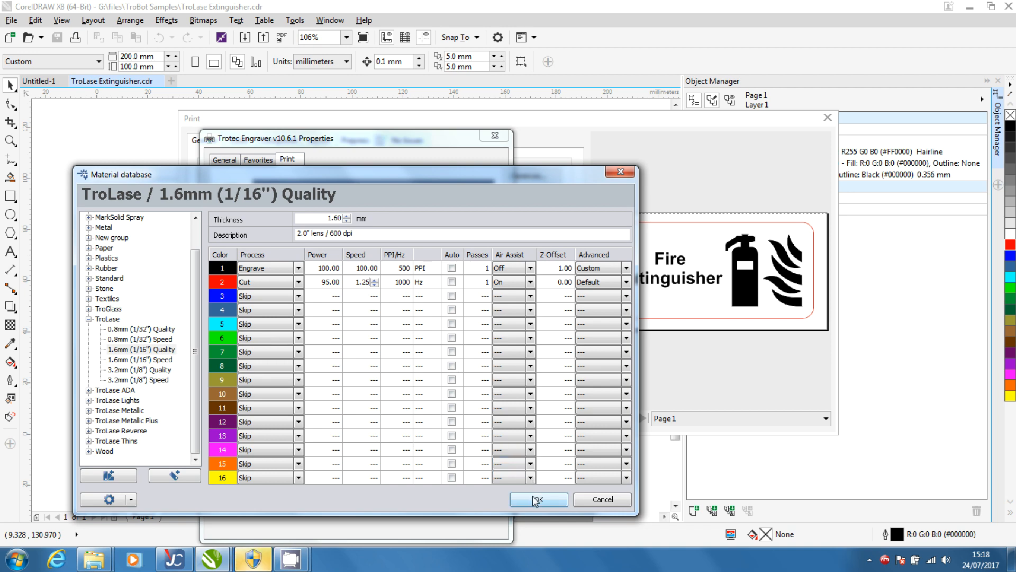
{"action": "left_click", "coordinate": [537, 499]}
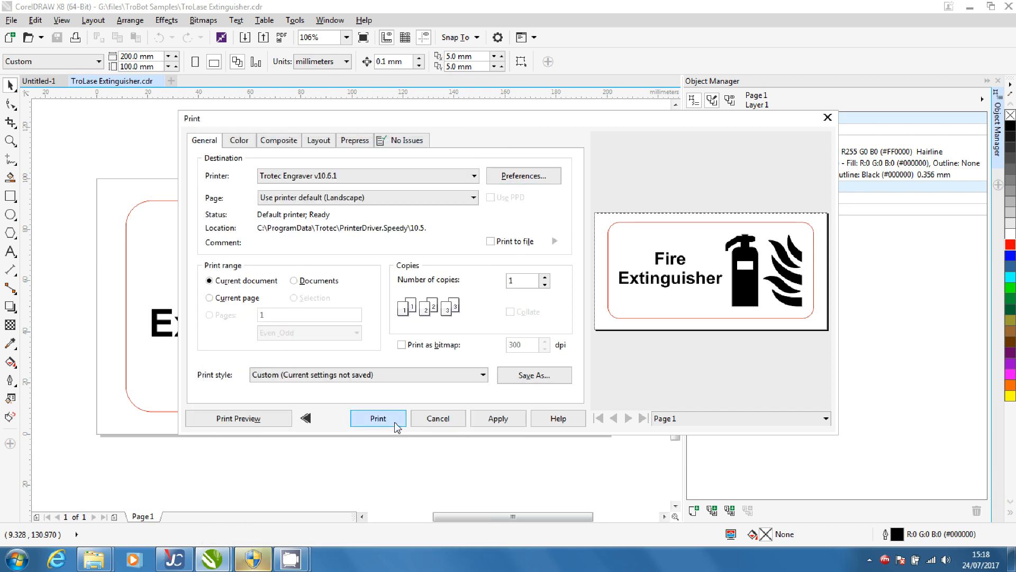
Step: Send the sign job to the laser from the Print dialog
{"action": "left_click", "coordinate": [378, 418]}
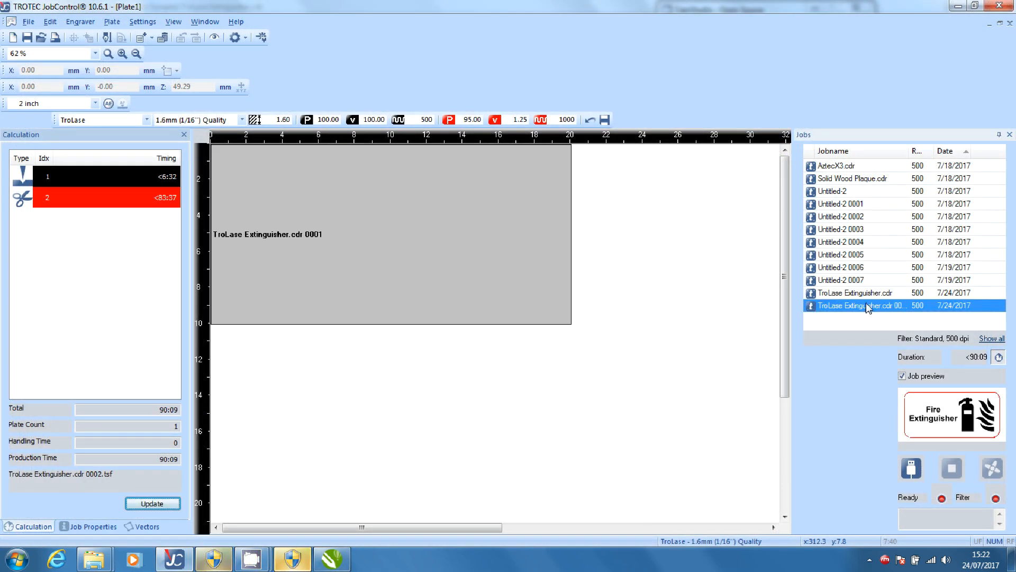
{"action": "mouse_move", "coordinate": [224, 137]}
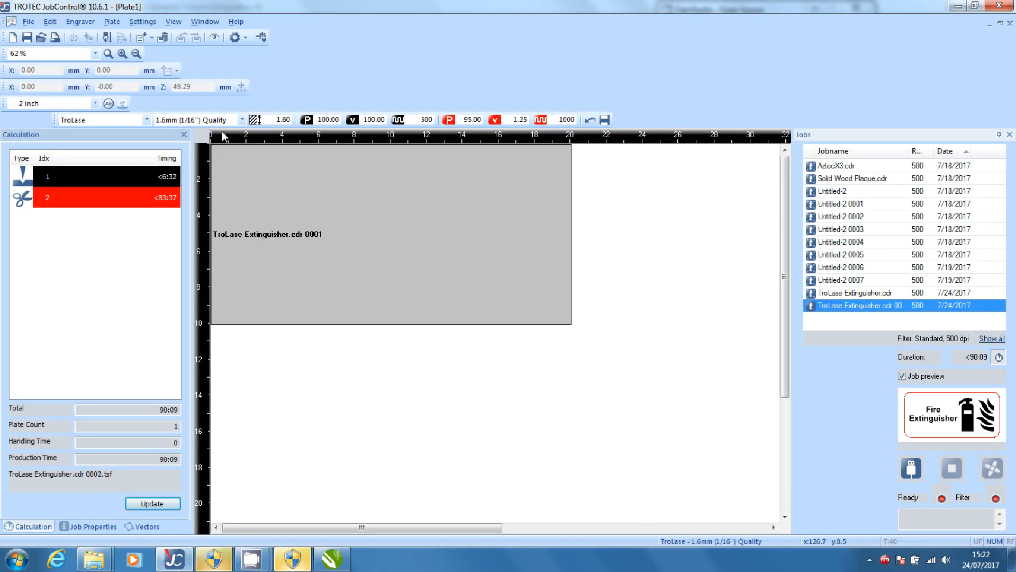
Step: Show the job as WYSIWYG artwork, connect the laser, and move the job to the plate's top-left
{"action": "left_click", "coordinate": [212, 37]}
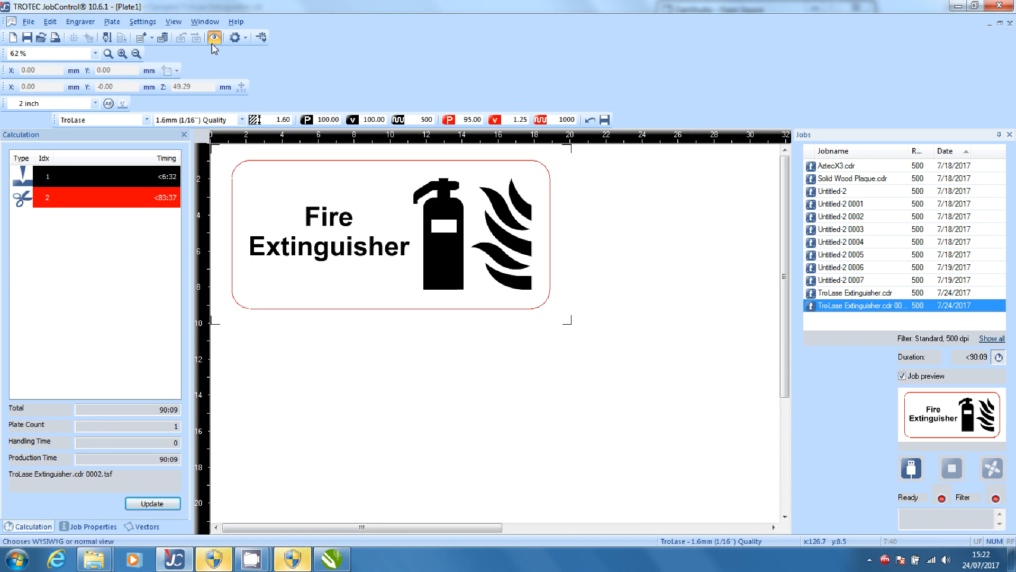
{"action": "mouse_move", "coordinate": [910, 468]}
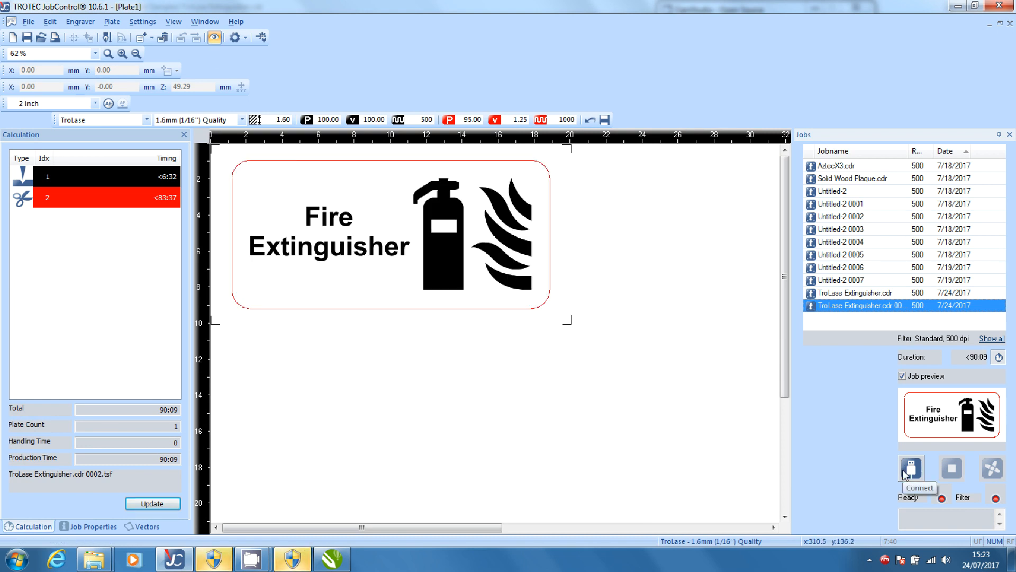
{"action": "left_click", "coordinate": [912, 467]}
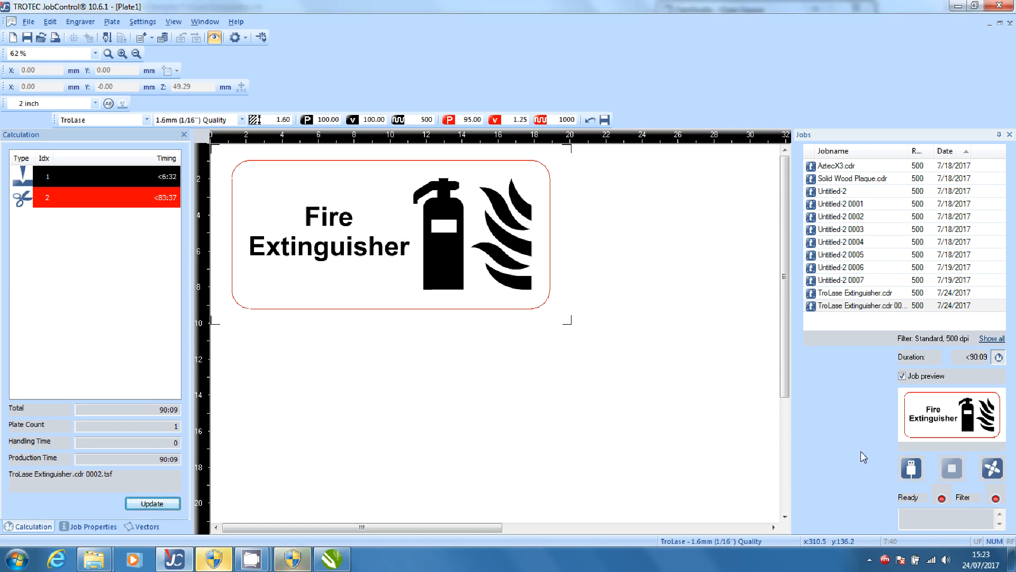
{"action": "left_click", "coordinate": [351, 248]}
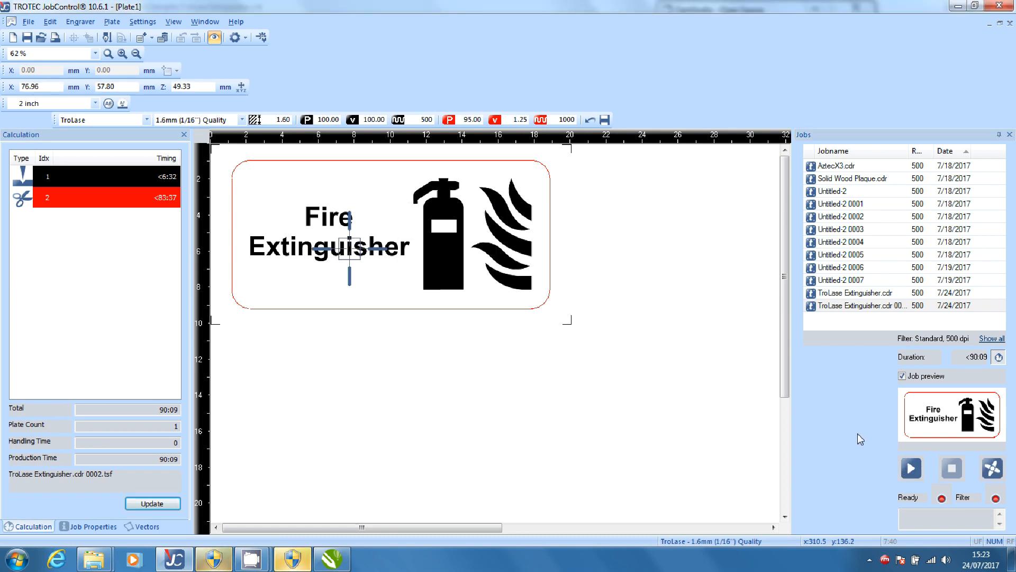
{"action": "mouse_move", "coordinate": [839, 432]}
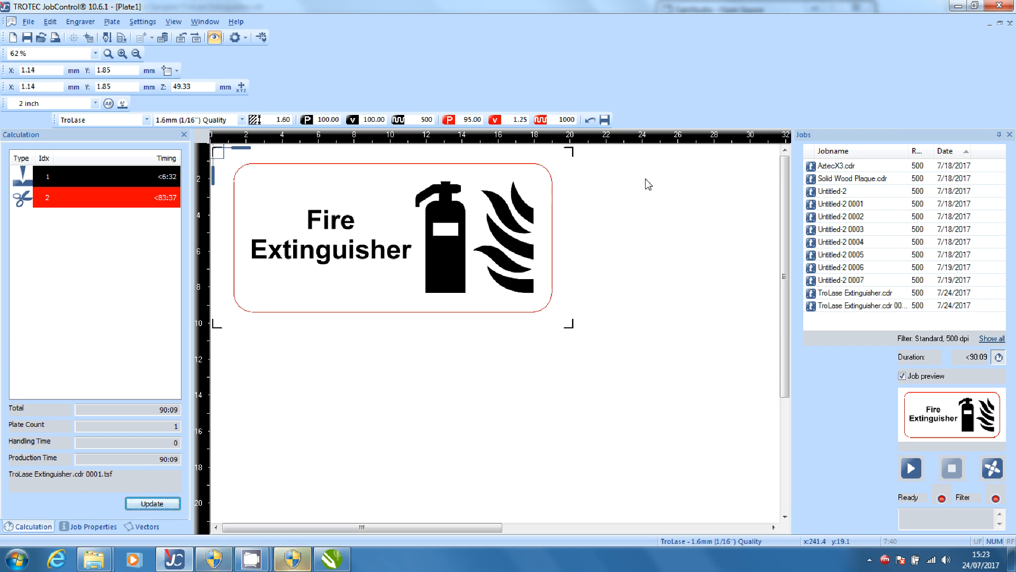
{"action": "mouse_move", "coordinate": [911, 467]}
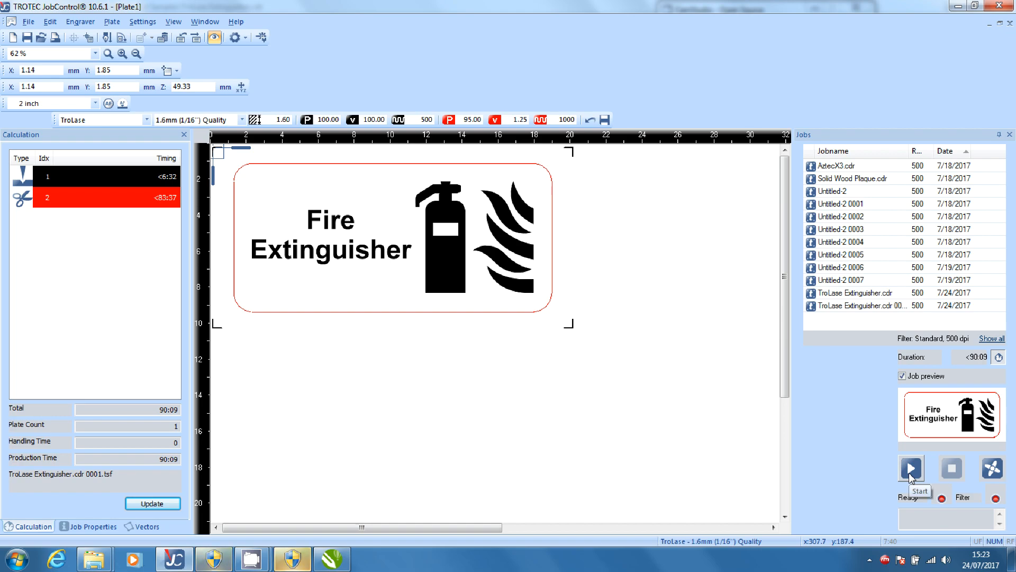